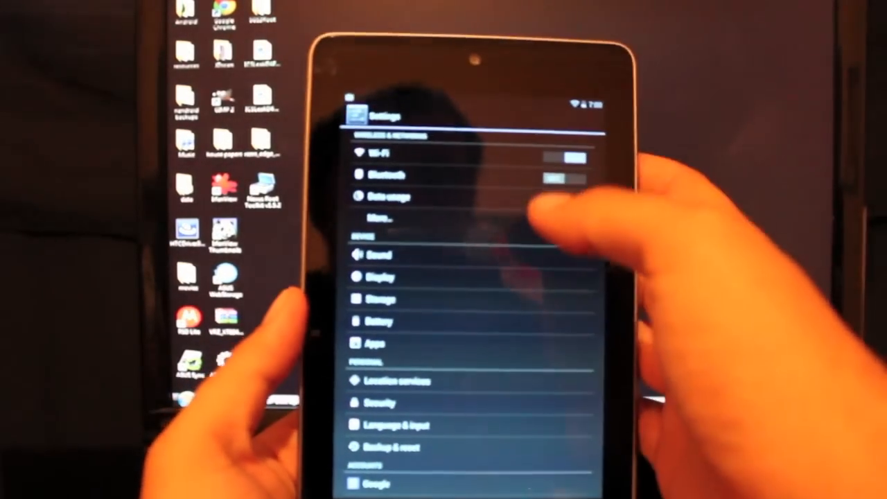
Start 'Flash Stock + Unroot' and accept the warning that the Nexus 7 will be wiped
scroll(down, 3)
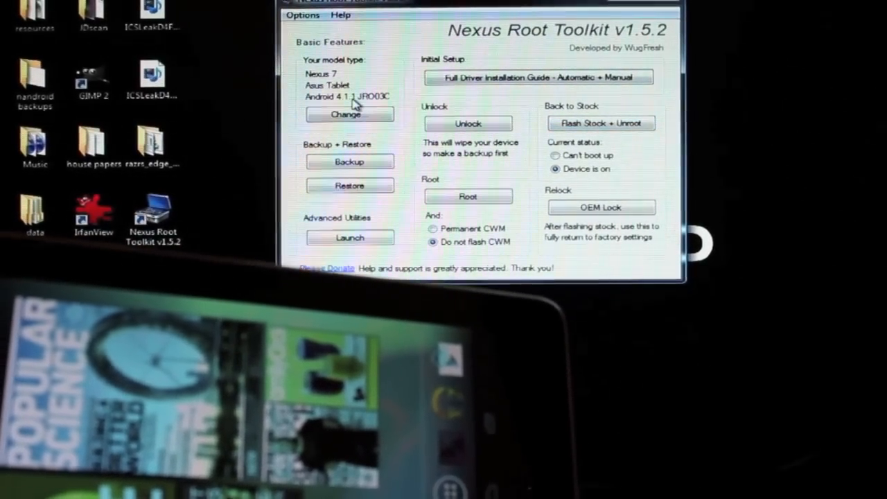
click(602, 122)
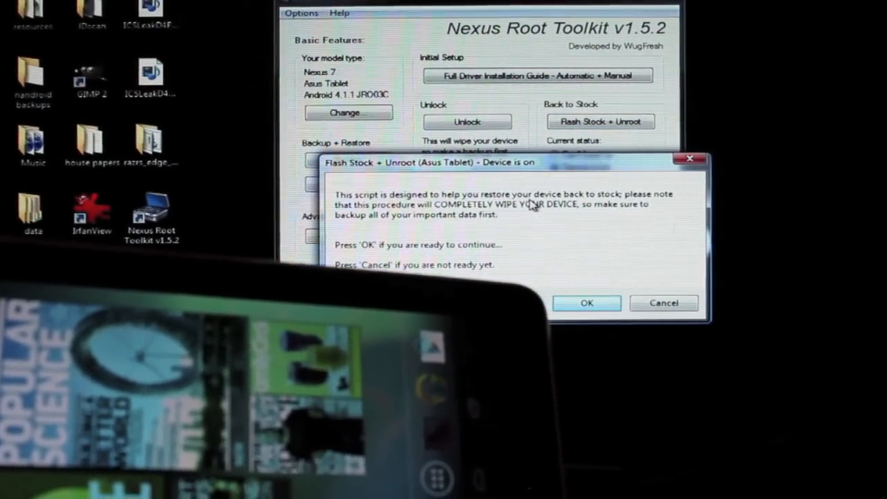
mouse_move(571, 228)
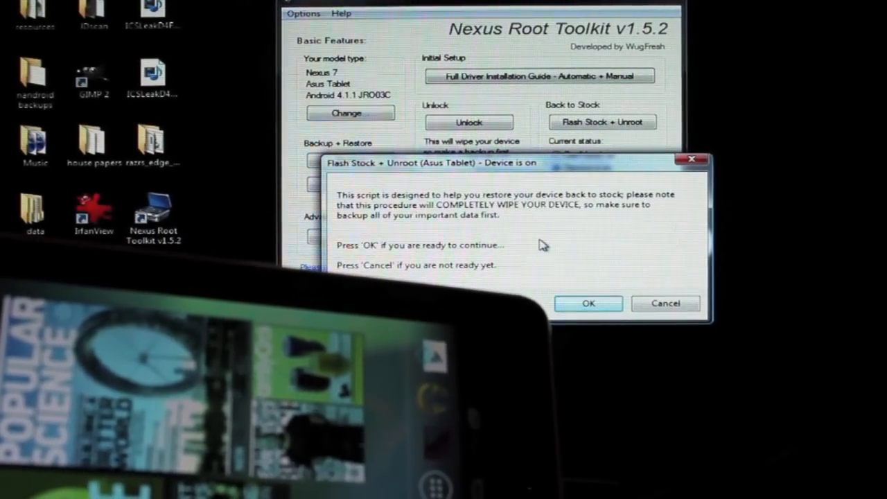
click(588, 304)
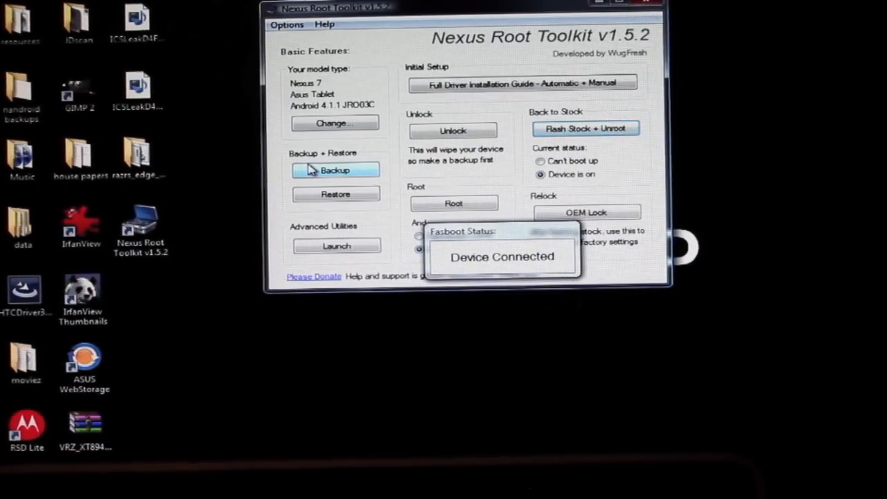
Dismiss the 'Device Connected' fastboot notice and confirm flashing stock with factory reset
click(585, 127)
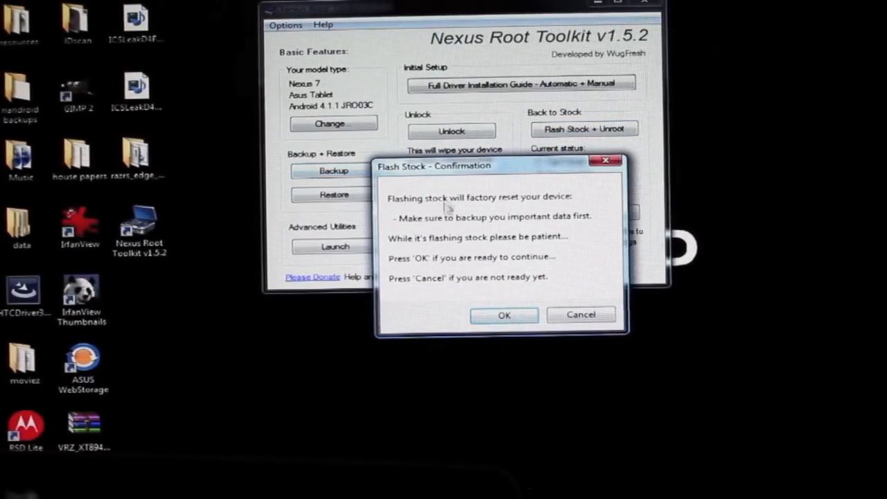
click(505, 315)
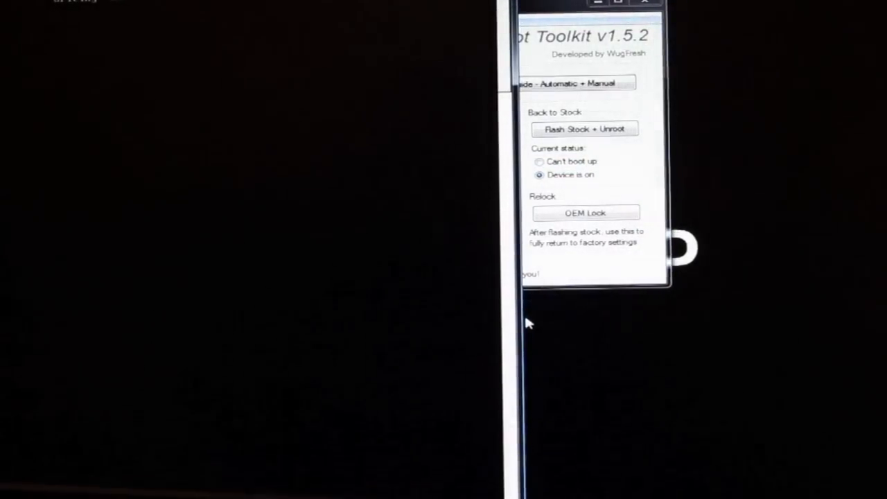
Let the stock flash finish, returning to the main window showing Android 4.1 JRN84D
click(585, 129)
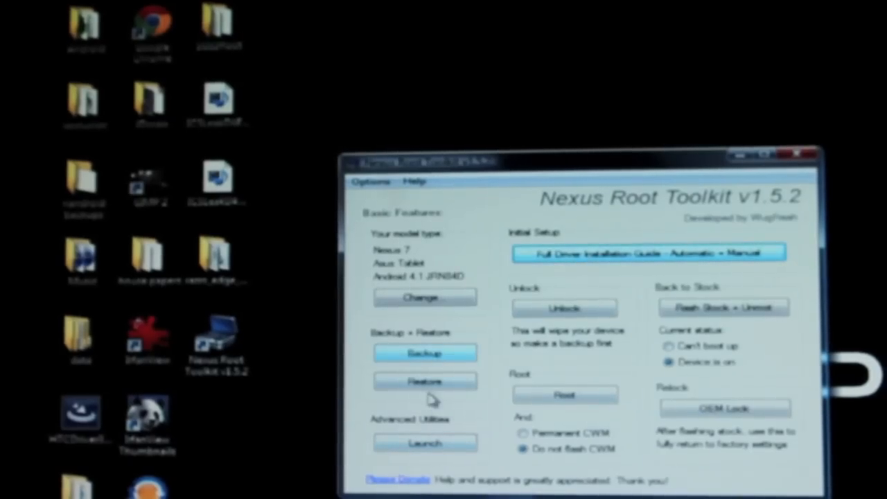
click(424, 296)
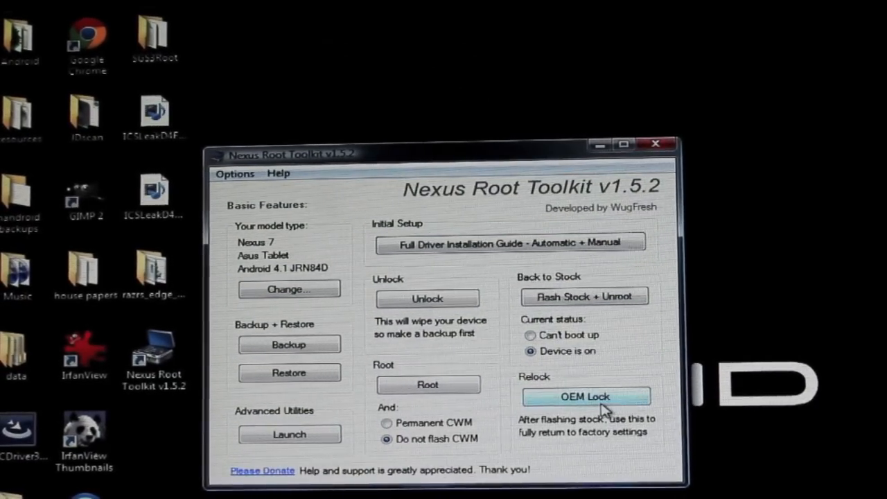
Run 'OEM Lock' to relock the bootloader, bringing up the 'Lock - Information' dialog
click(585, 396)
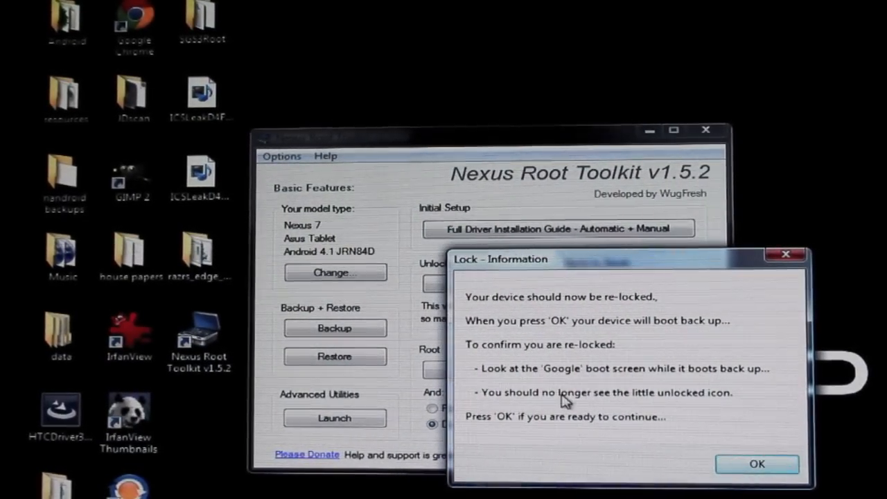
mouse_move(657, 380)
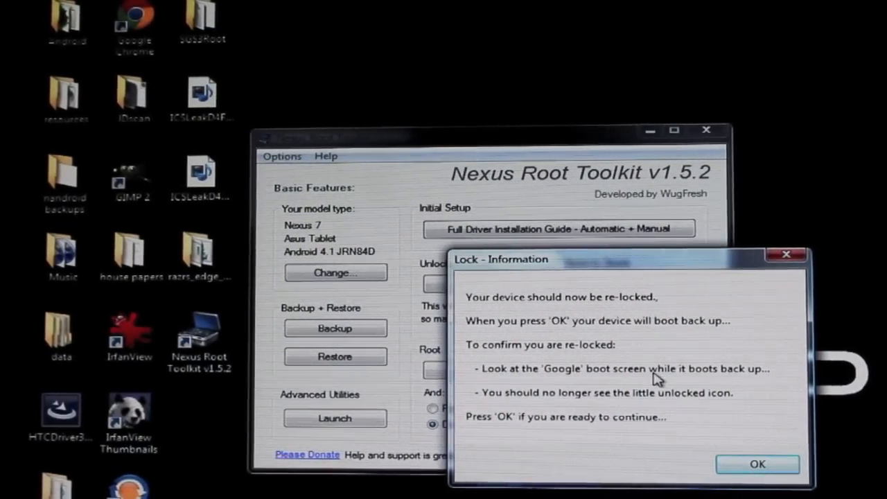